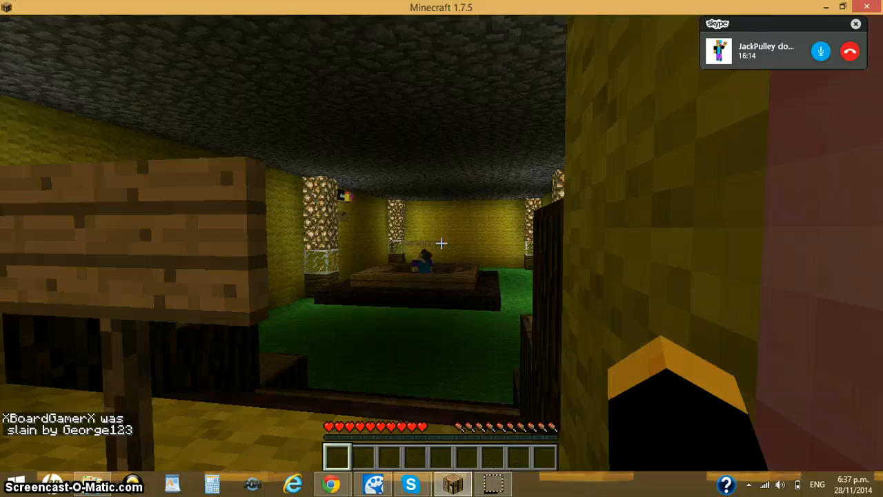
Pause the game with the Game menu over the underground room
{"action": "key", "text": "Escape"}
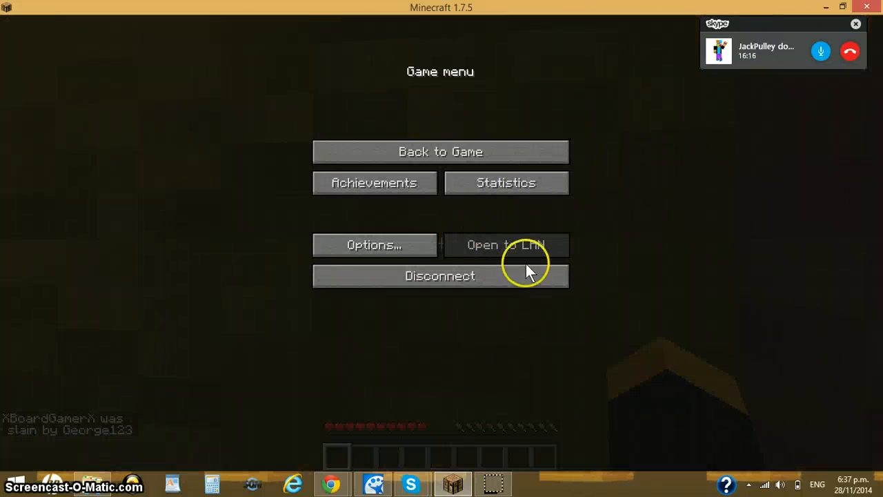
{"action": "mouse_move", "coordinate": [599, 73]}
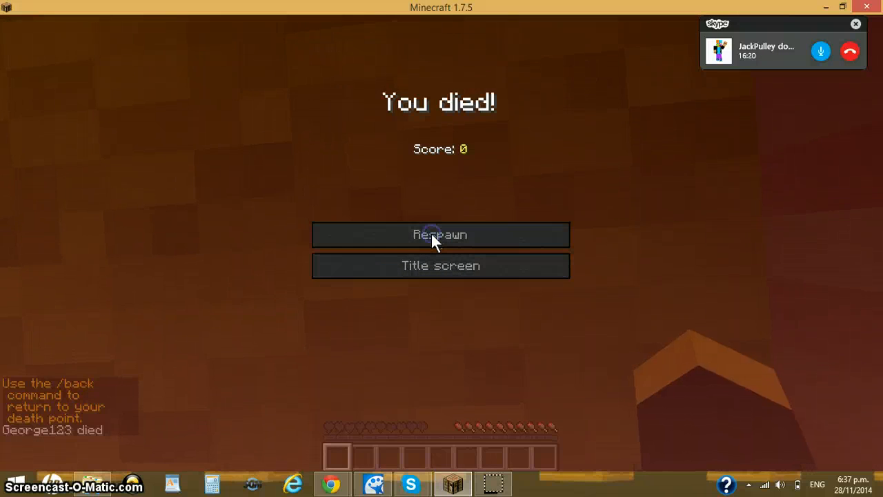
Respawn the dead character from the 'You died!' screen
{"action": "left_click", "coordinate": [440, 235]}
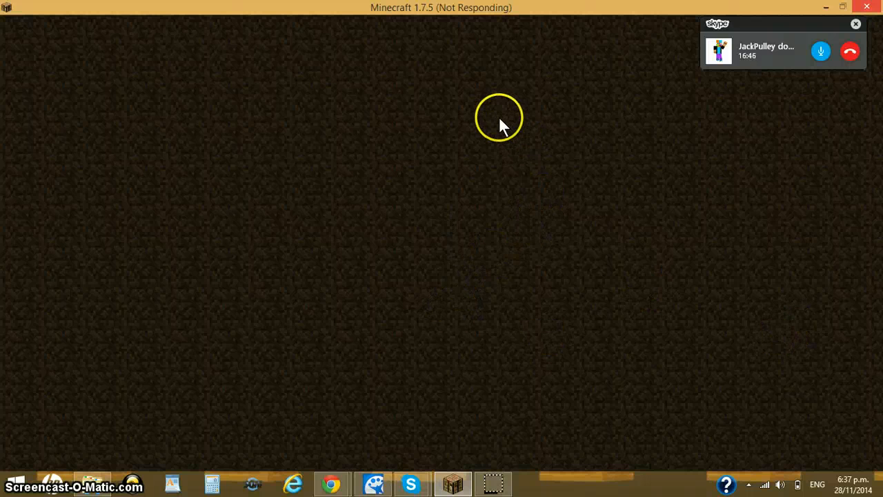
{"action": "mouse_move", "coordinate": [509, 58]}
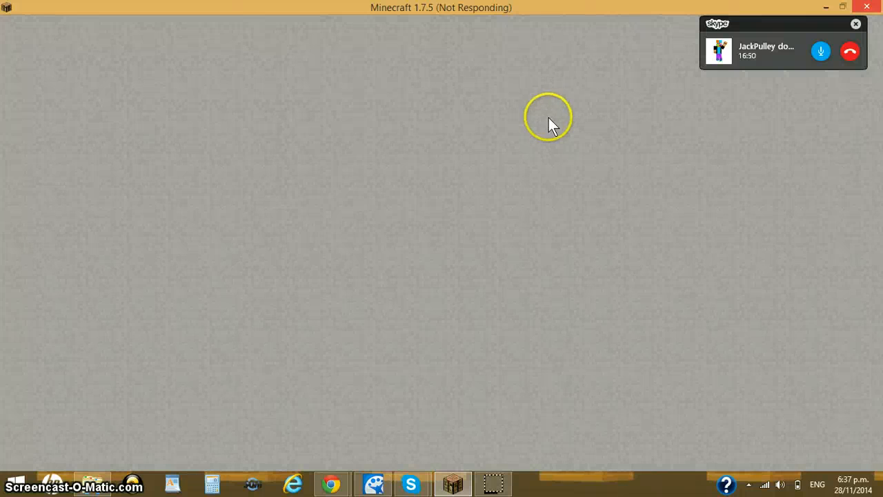
{"action": "mouse_move", "coordinate": [594, 34]}
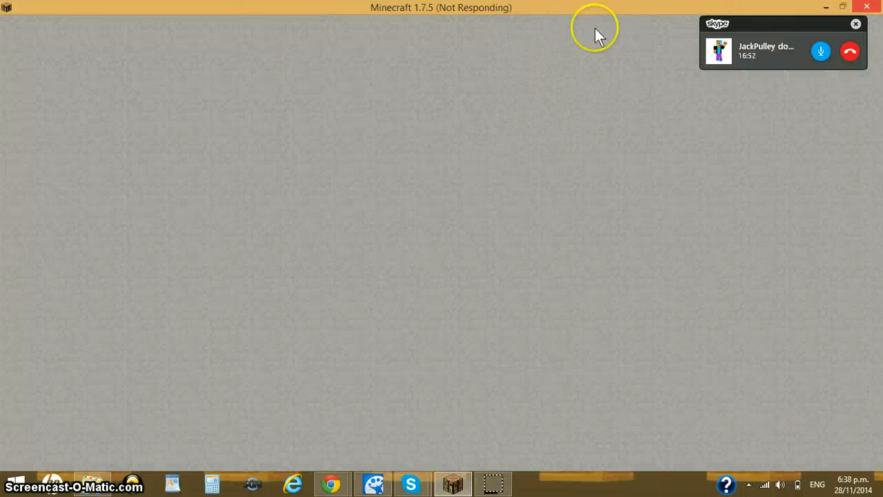
{"action": "mouse_move", "coordinate": [552, 117]}
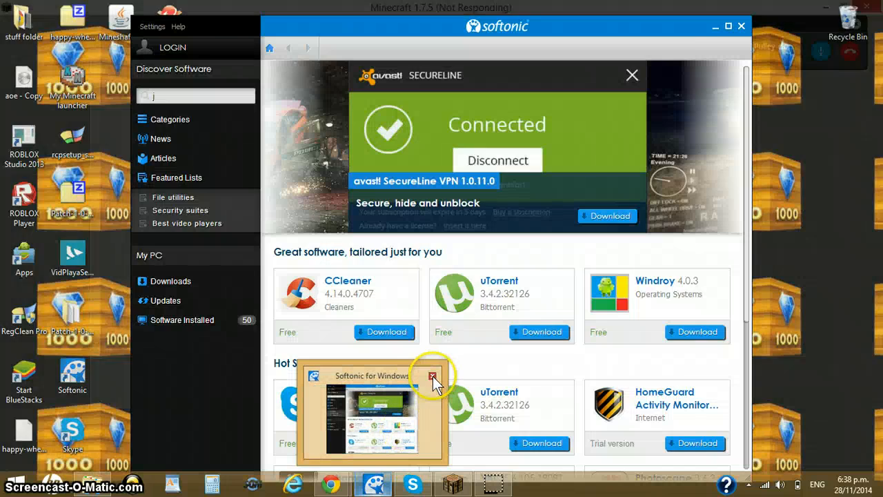
Close the Softonic for Windows window from its taskbar thumbnail
{"action": "left_click", "coordinate": [433, 377]}
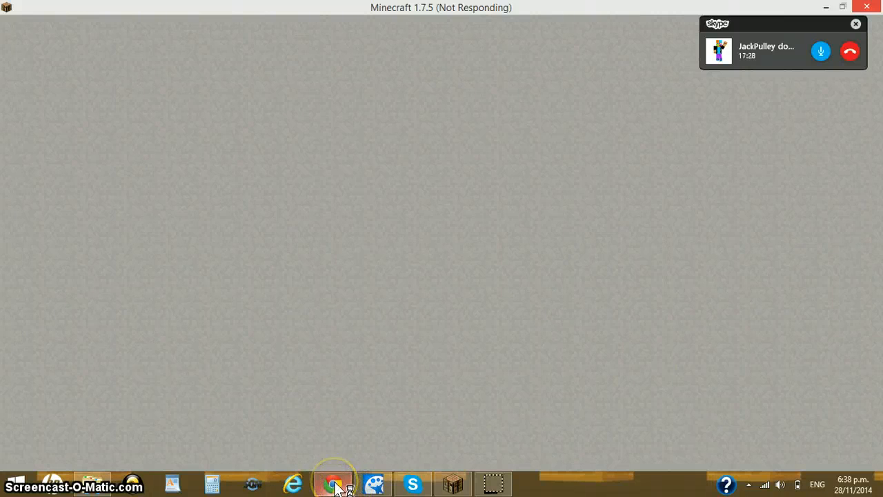
{"action": "mouse_move", "coordinate": [333, 483]}
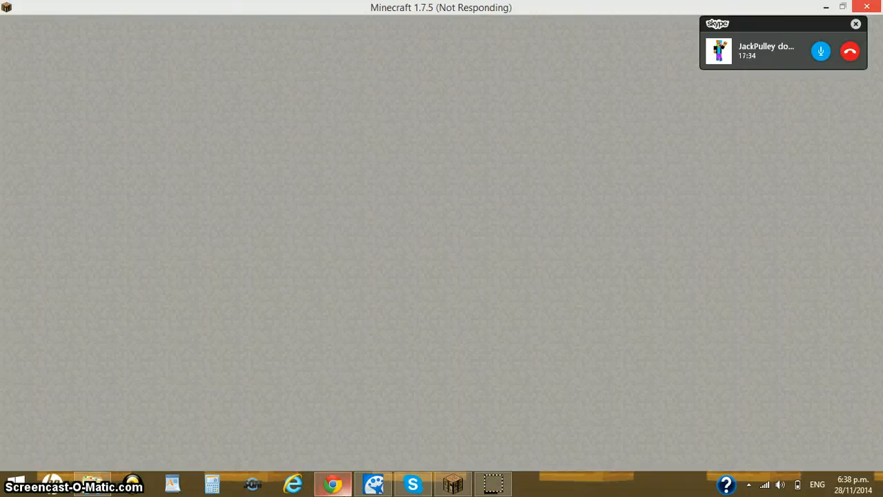
Force-close the unresponsive Minecraft via the 'Close the program' dialog
{"action": "right_click", "coordinate": [334, 483]}
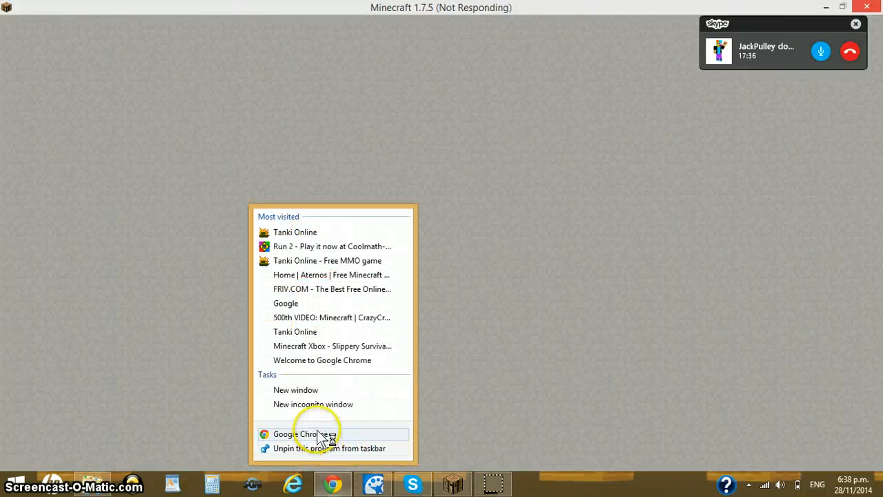
{"action": "left_click", "coordinate": [297, 433]}
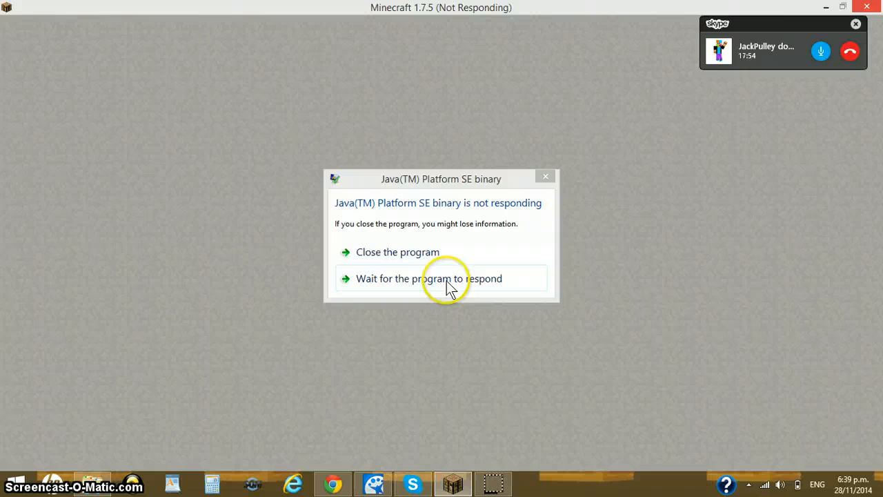
{"action": "mouse_move", "coordinate": [493, 266]}
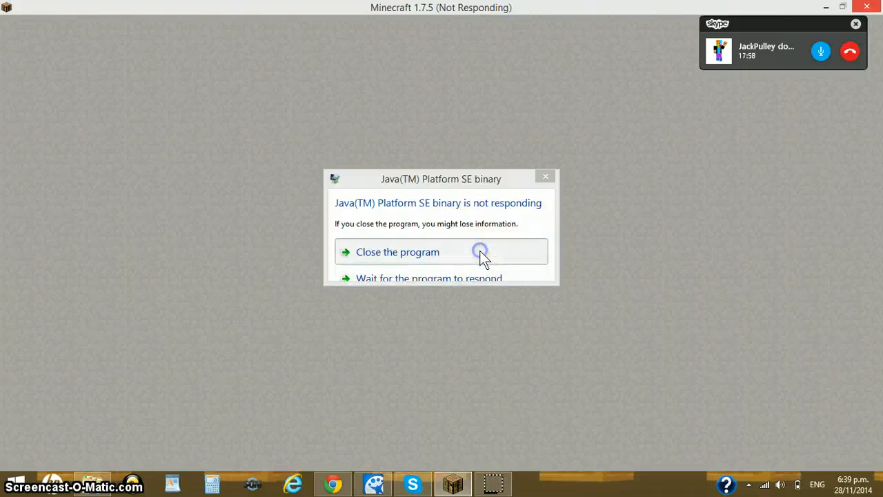
{"action": "left_click", "coordinate": [398, 251]}
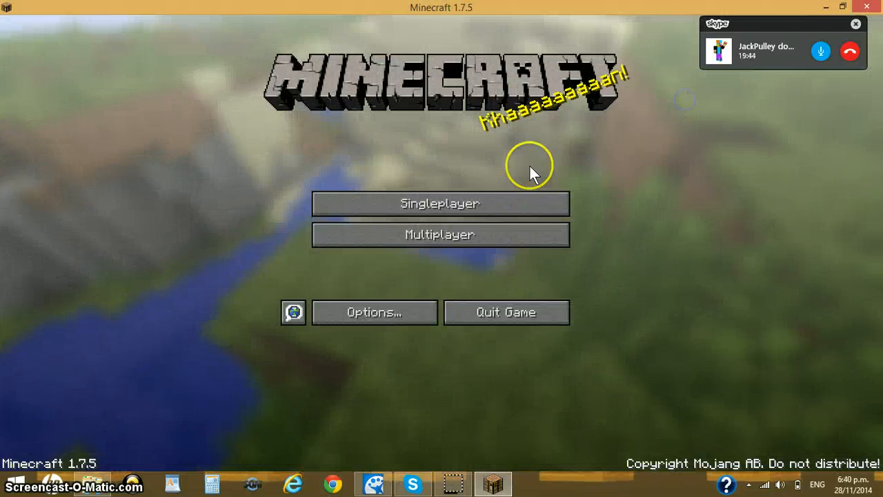
Join the Aternos.org server from the Multiplayer server list
{"action": "left_click", "coordinate": [440, 234]}
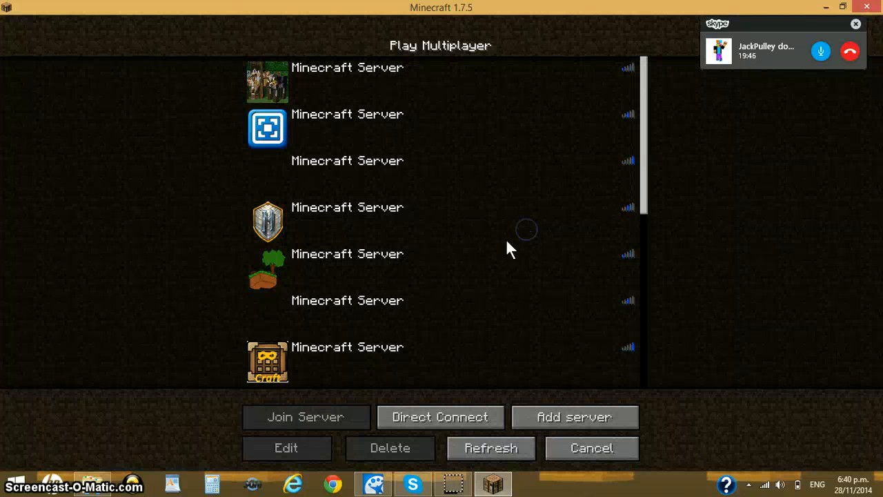
{"action": "left_click", "coordinate": [490, 447]}
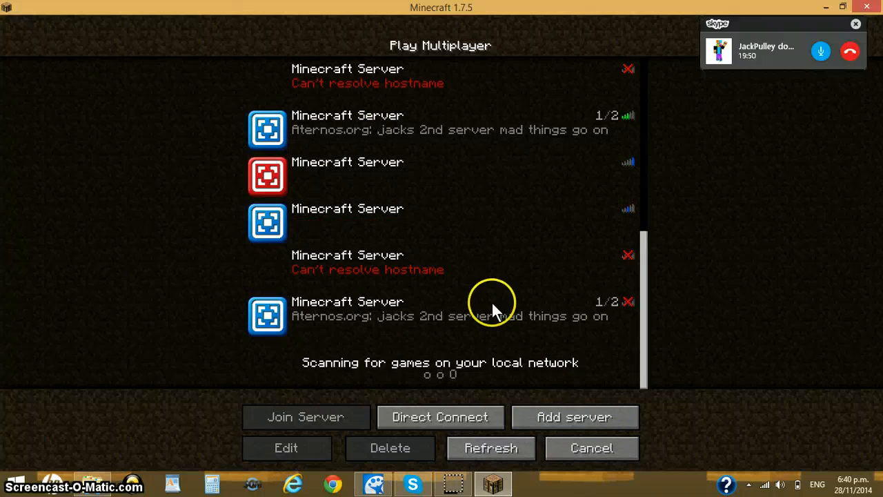
{"action": "left_click", "coordinate": [305, 417]}
{"action": "type", "text": "/login George"}
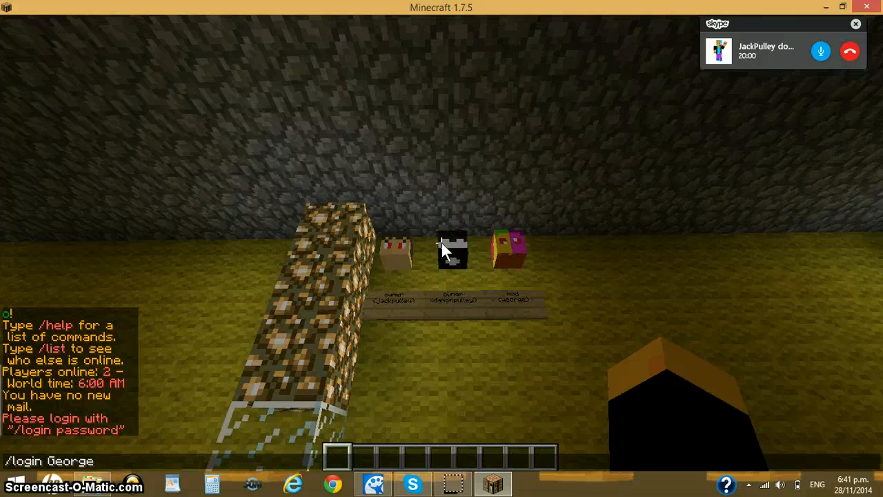
Send the /login command, then open the creative Building Blocks inventory
{"action": "key", "text": "enter"}
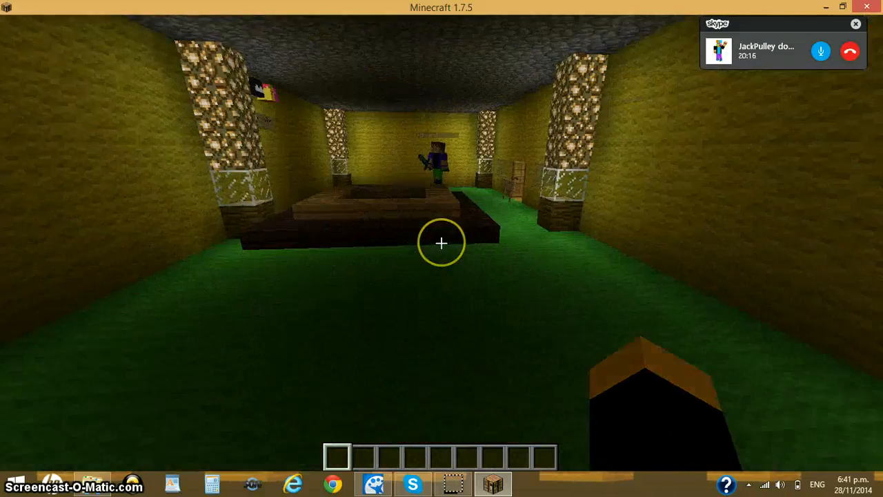
{"action": "key", "text": "e"}
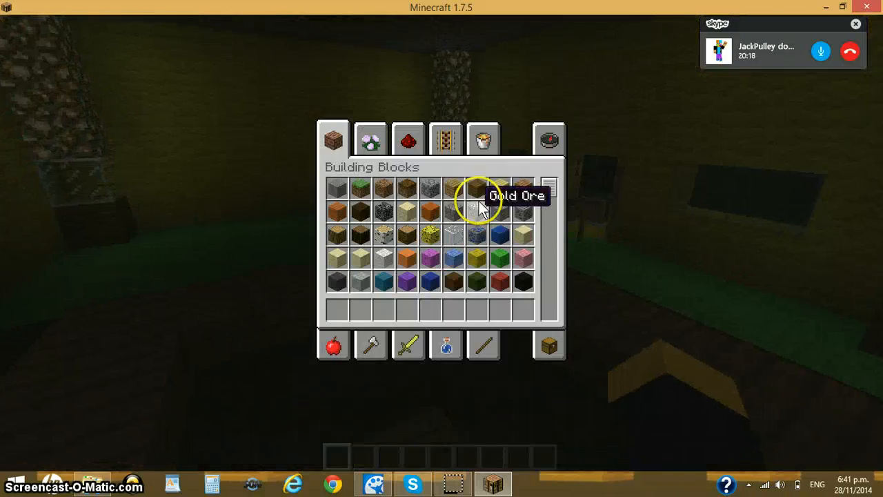
Close the inventory and fly outdoors to the blue-block structure at sunset
{"action": "left_click", "coordinate": [407, 345]}
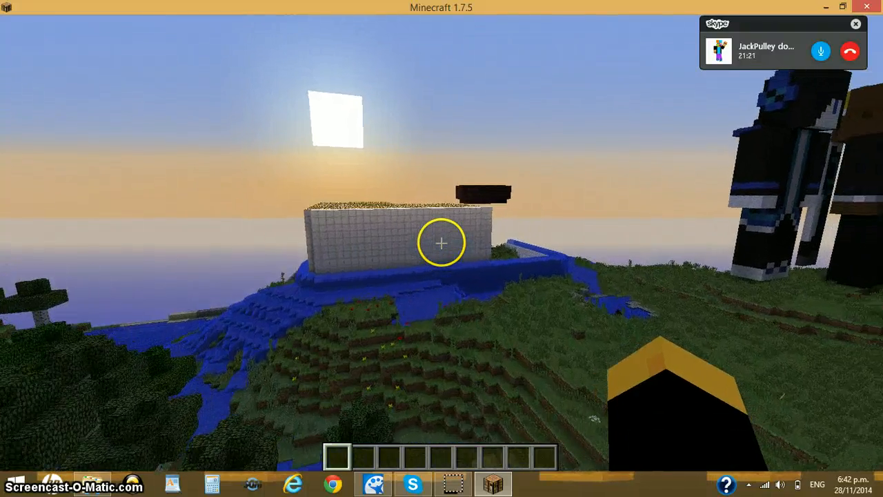
{"action": "mouse_move", "coordinate": [441, 249]}
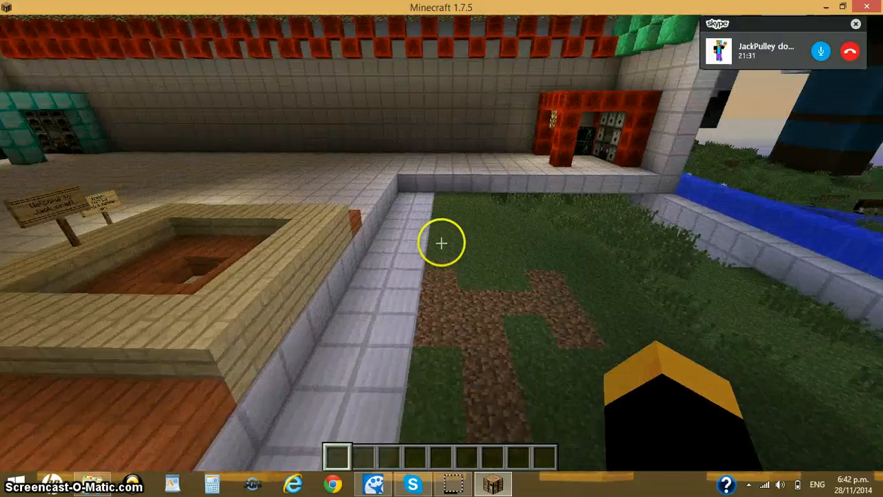
{"action": "mouse_move", "coordinate": [441, 242]}
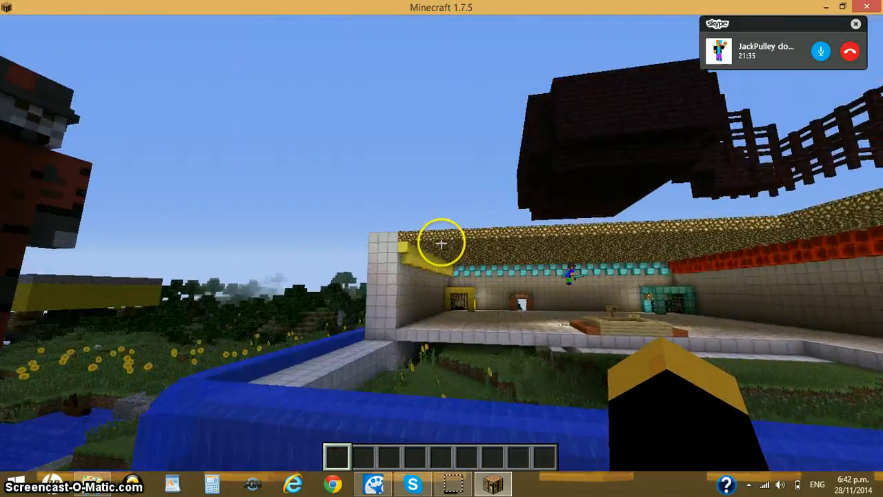
{"action": "mouse_move", "coordinate": [441, 248]}
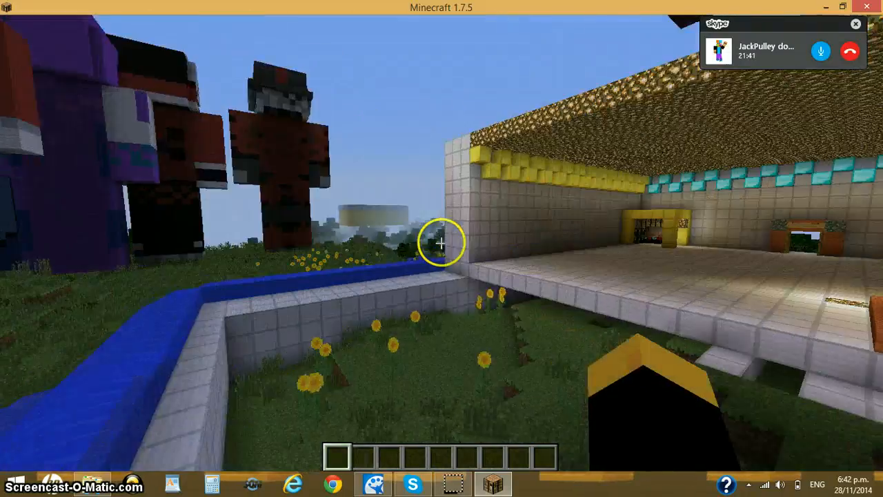
{"action": "mouse_move", "coordinate": [441, 248]}
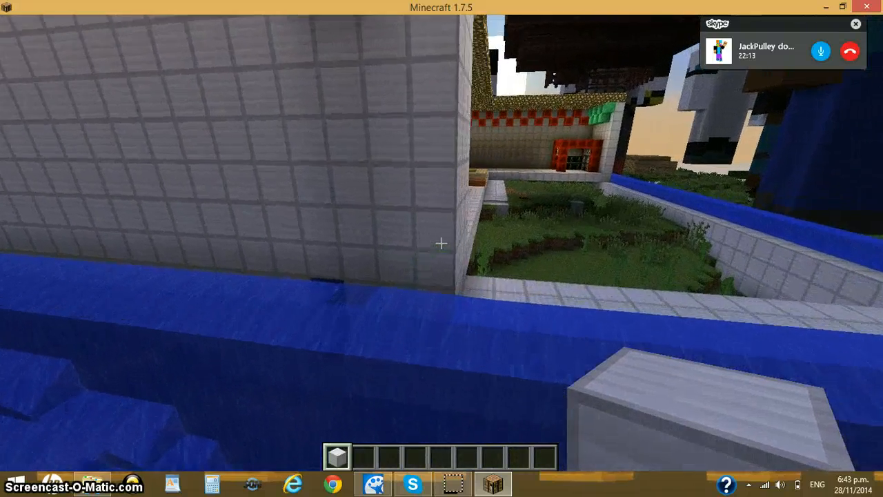
{"action": "mouse_move", "coordinate": [442, 243]}
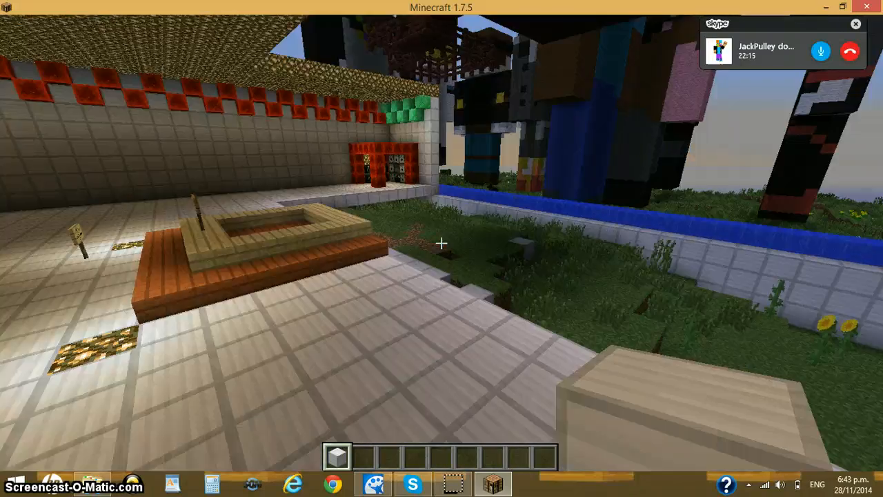
{"action": "mouse_move", "coordinate": [442, 242]}
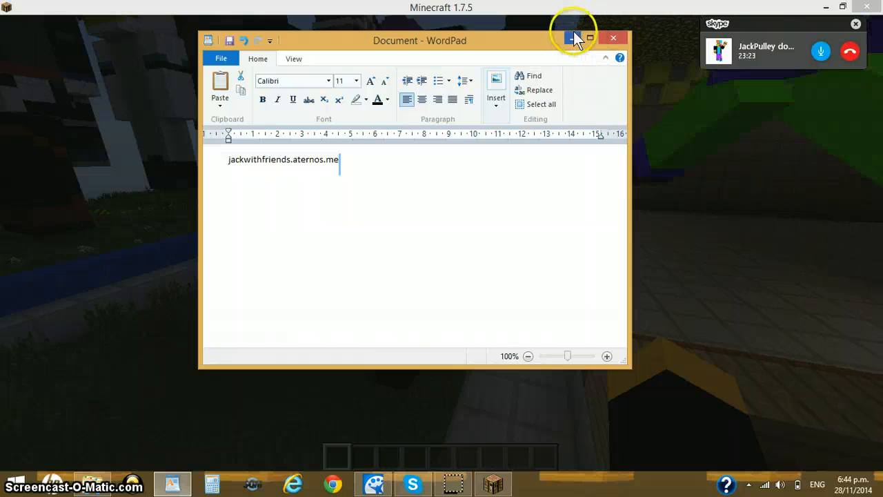
Minimize the WordPad note showing jackwithfriends.aternos.me to reveal Minecraft's Game menu
{"action": "left_click", "coordinate": [571, 37]}
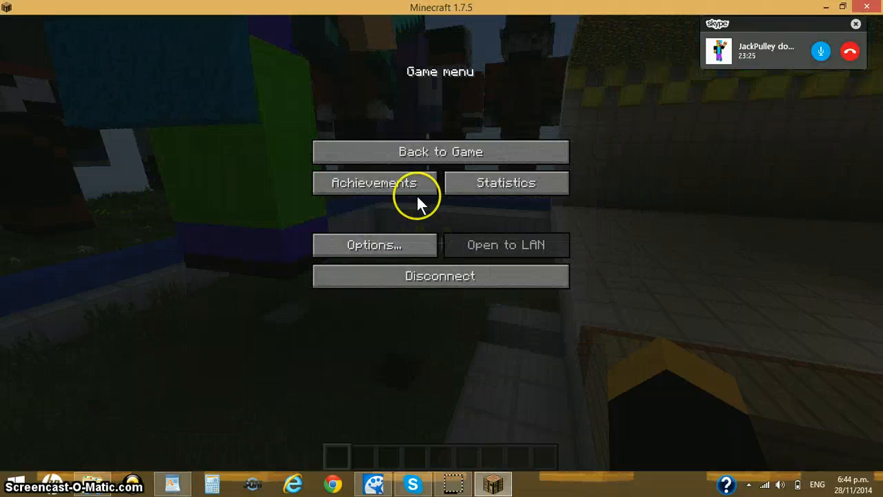